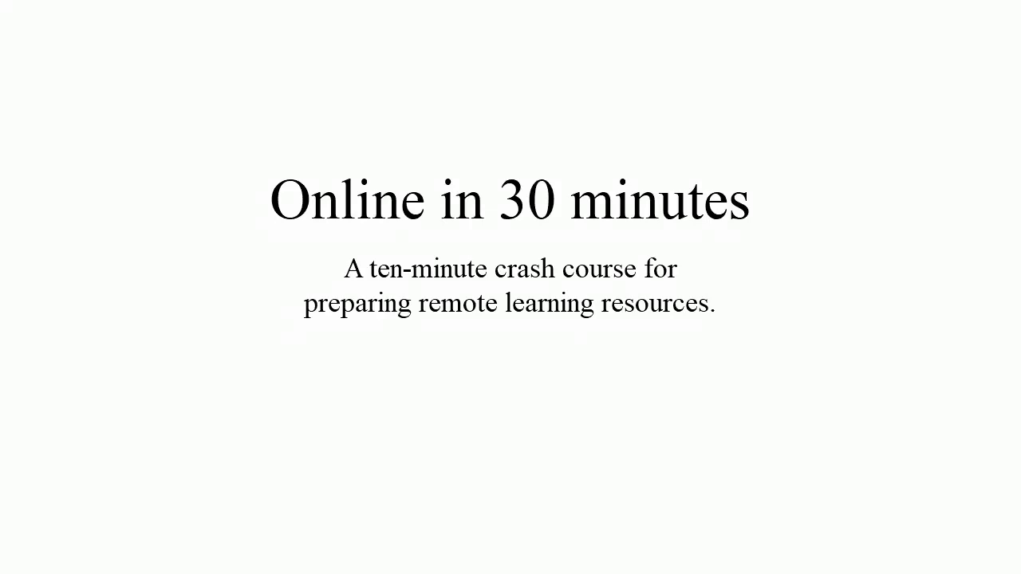
Advance the slideshow from the title slide to 'Why a Crash Course?'
key("Right")
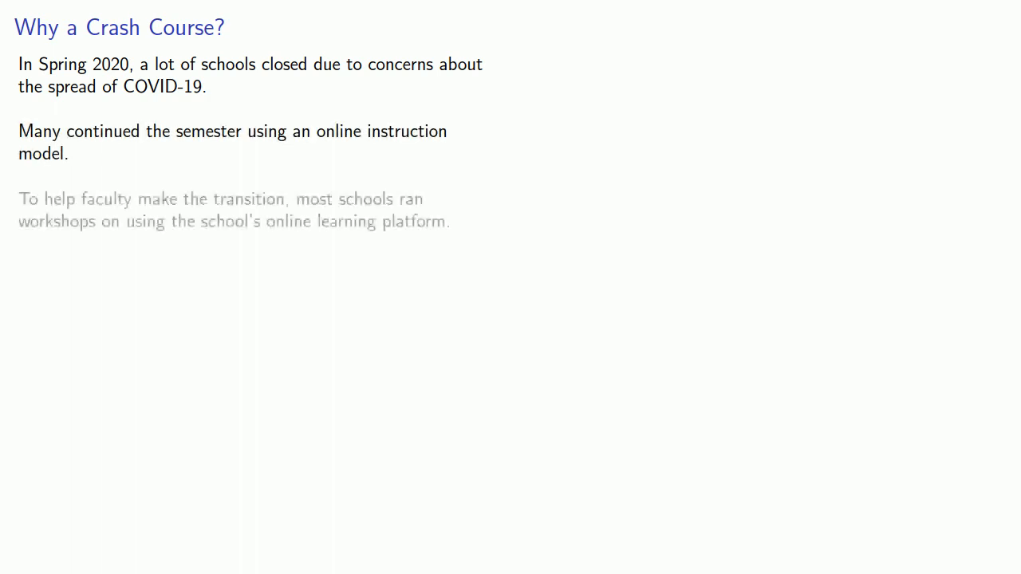
key("Right")
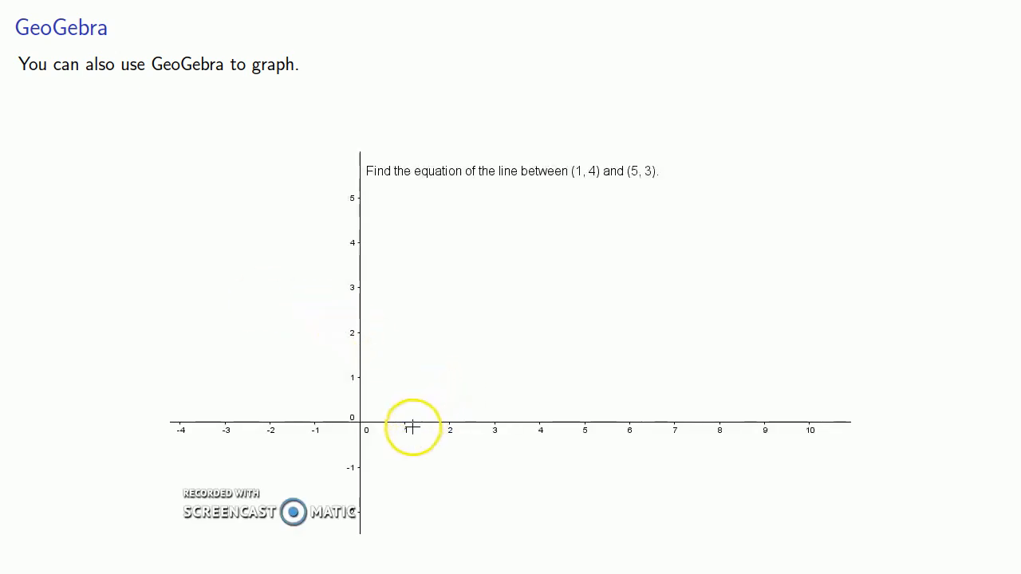
Place point A near (1, 4) and point B at (5, 3)
left_click(392, 242)
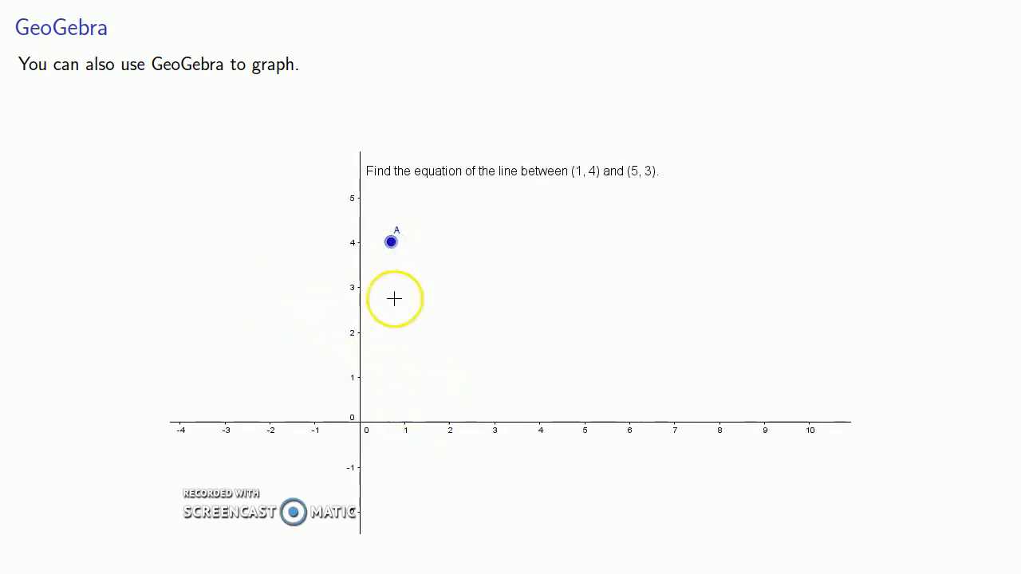
mouse_move(574, 308)
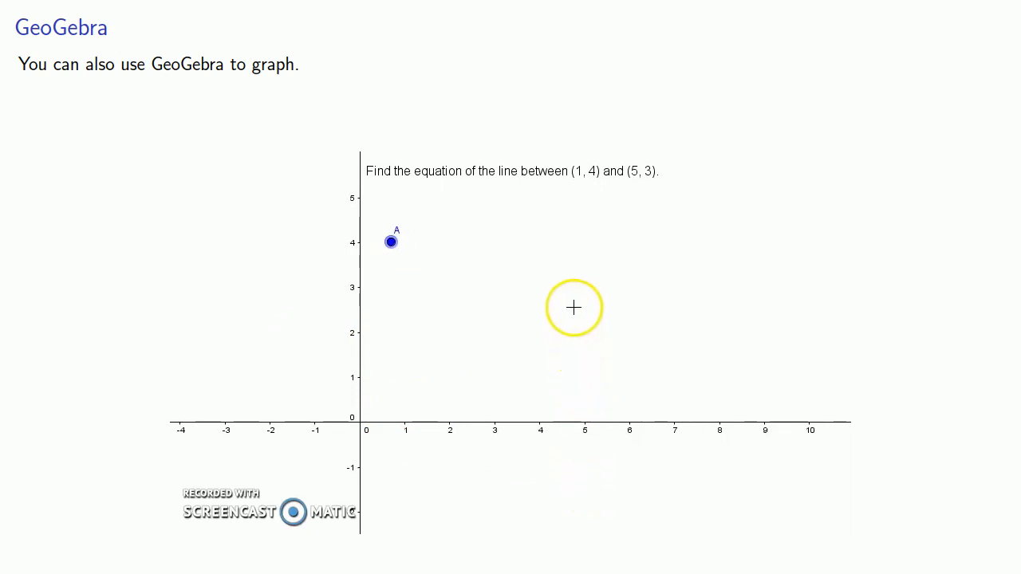
left_click(584, 287)
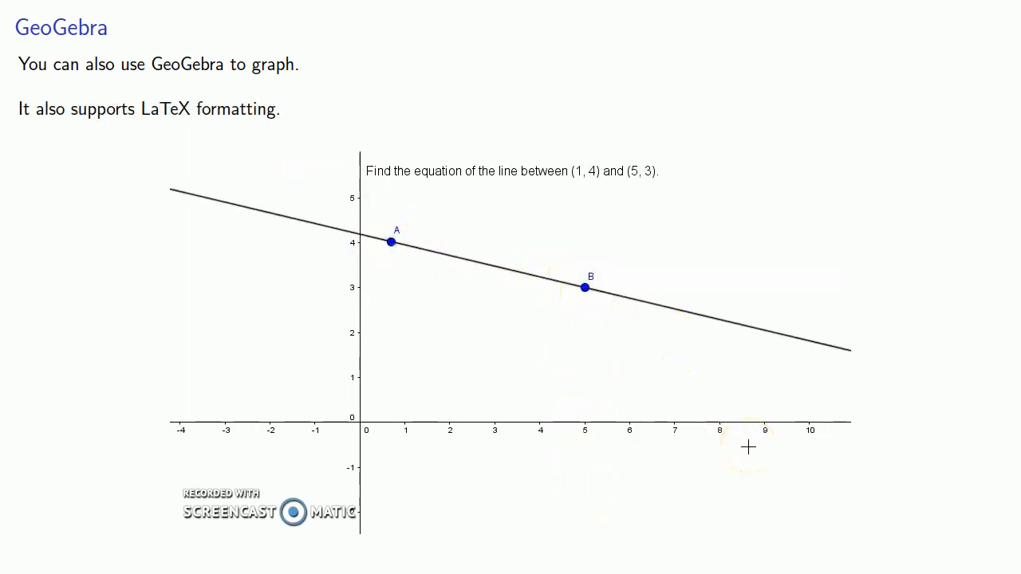
mouse_move(618, 222)
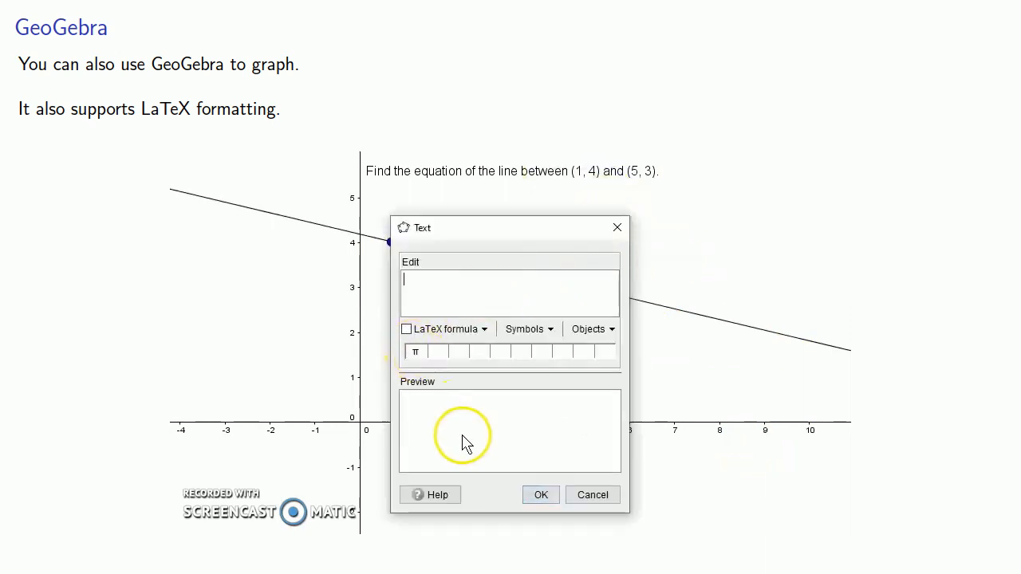
Add the LaTeX text y − 4 = −\frac{1}{4}(x − 1) beside the line
left_click(406, 329)
type("y - 4 =")
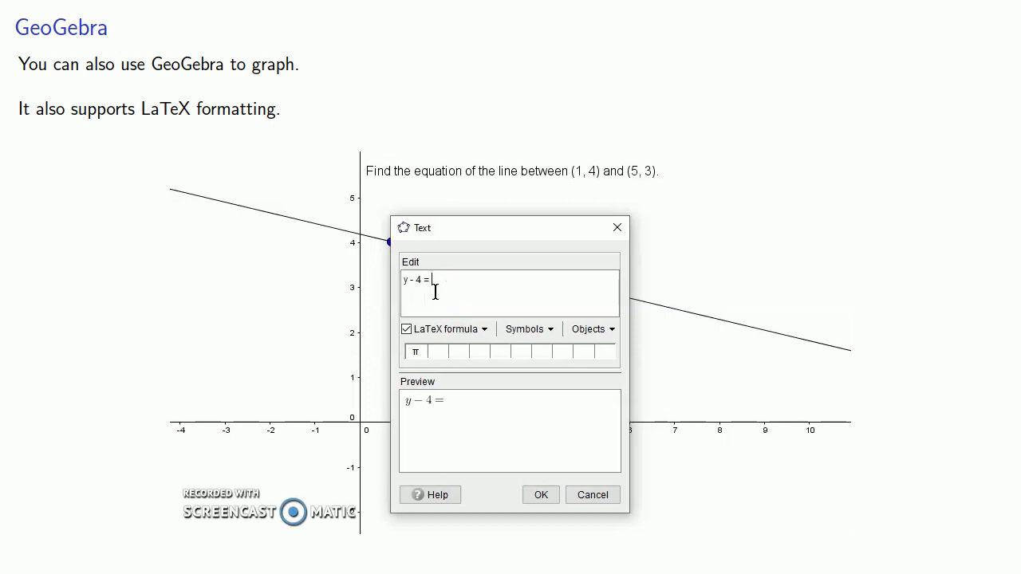
type("\\frac{1}{4} (x - 1")
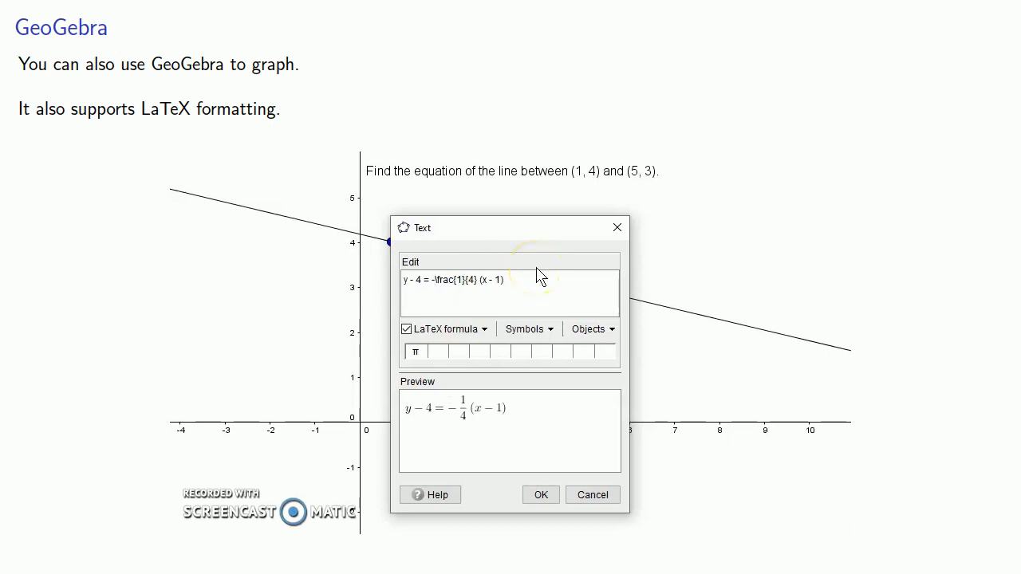
left_click(540, 494)
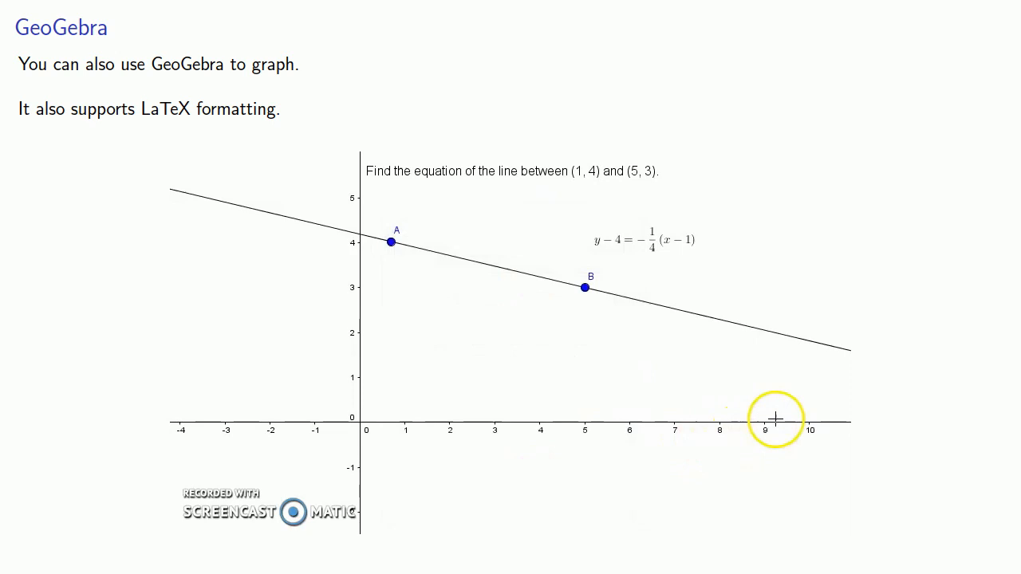